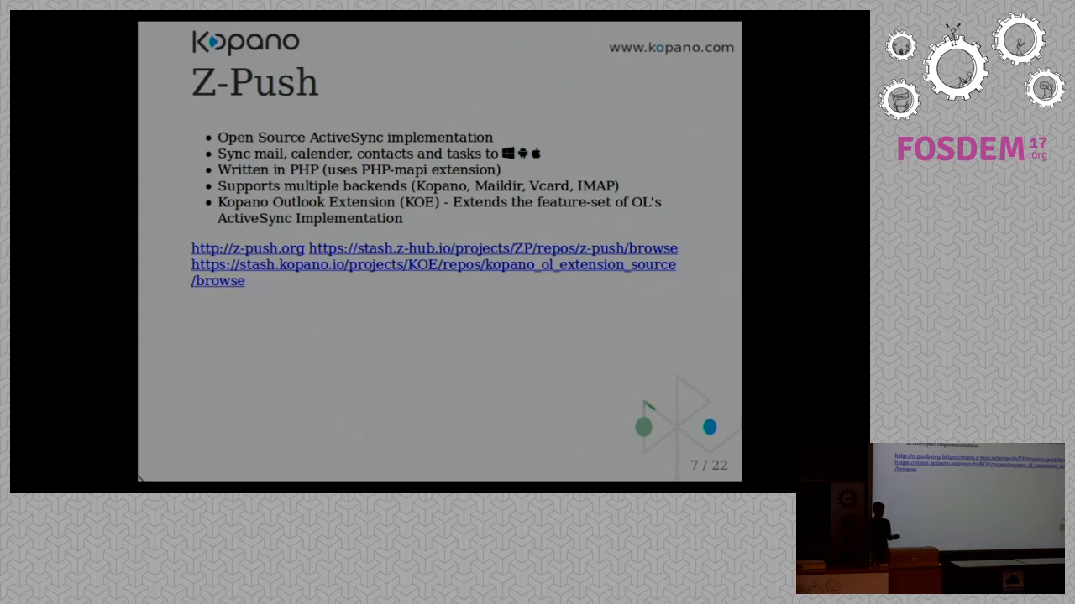
key("Right")
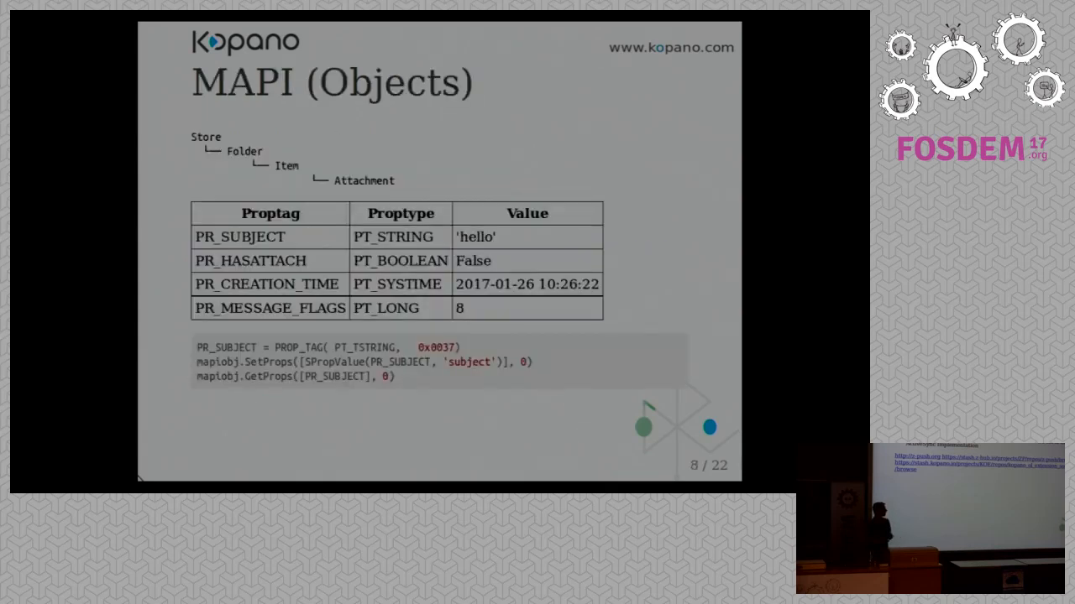